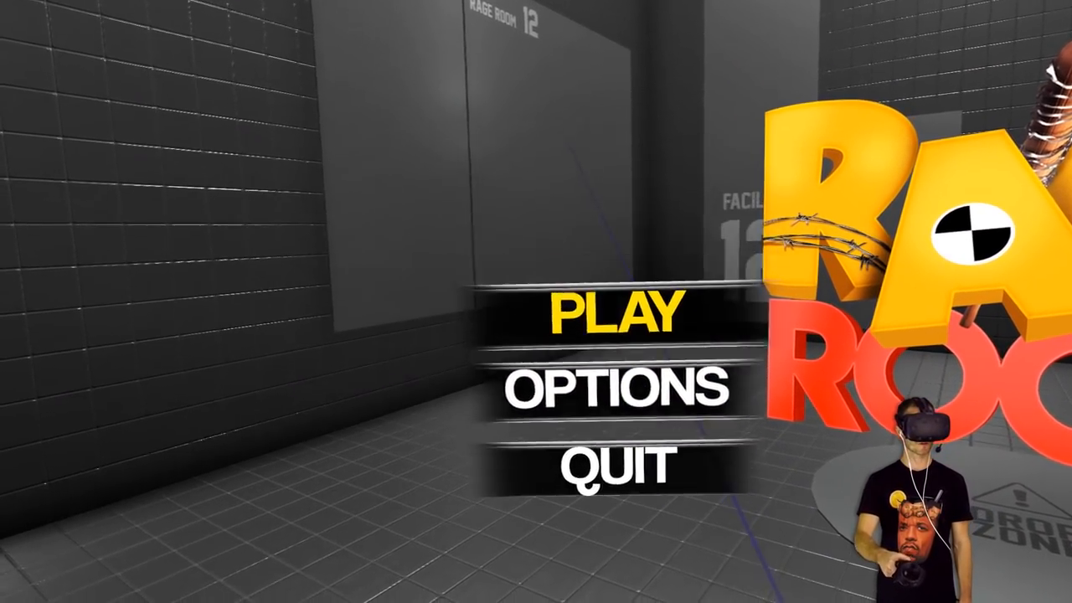
# Start the game from the title screen and reach the weapon selection wall
pyautogui.click(614, 318)
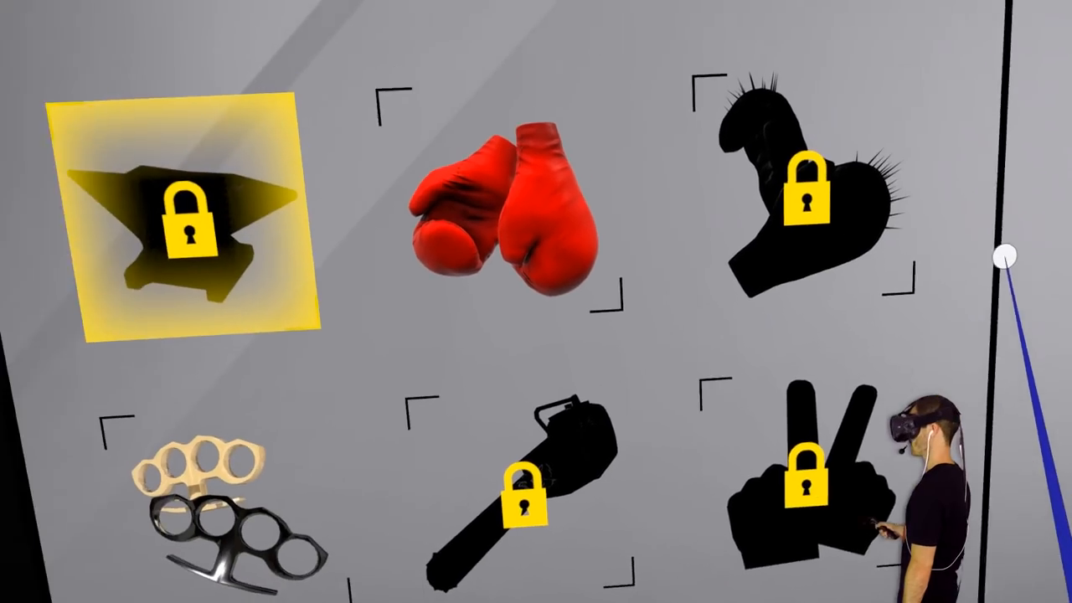
# Pick a weapon from the selection wall and return to the title menu
pyautogui.click(185, 221)
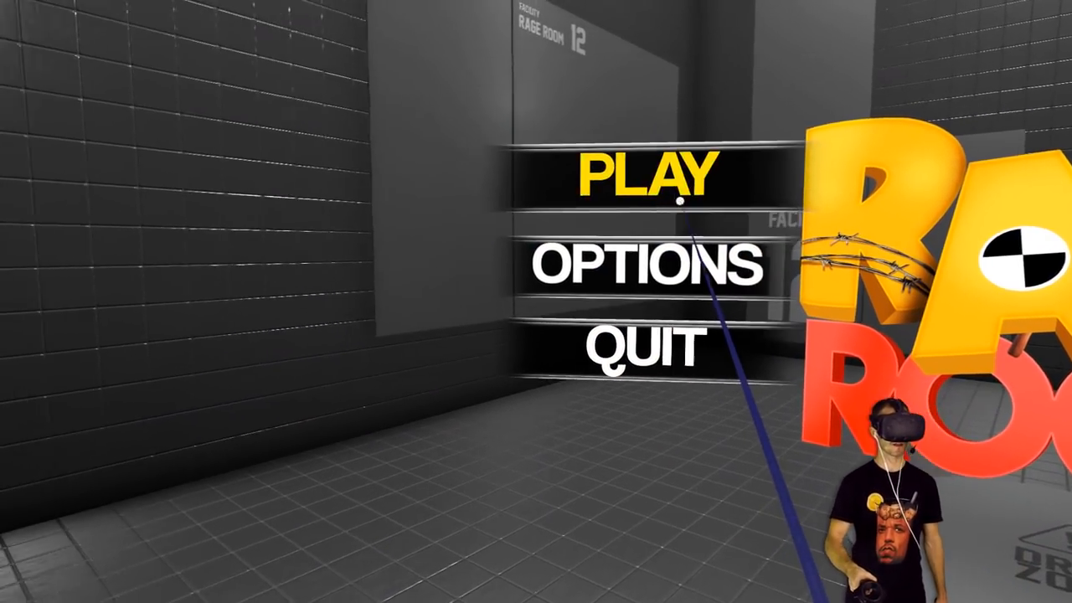
pyautogui.click(643, 176)
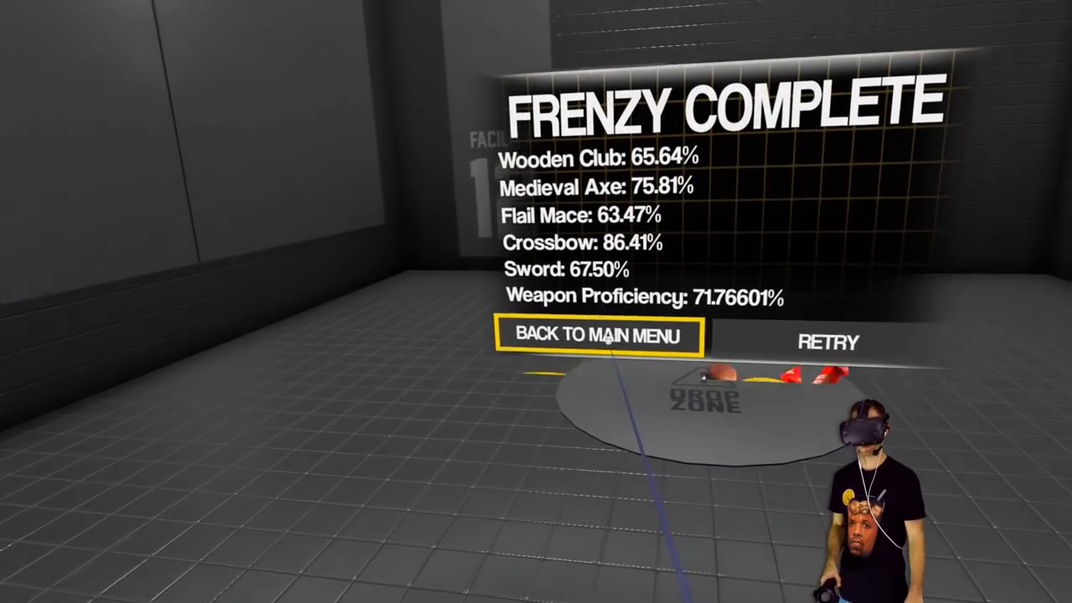
# Leave the Frenzy Complete results and go back to the main menu
pyautogui.click(602, 335)
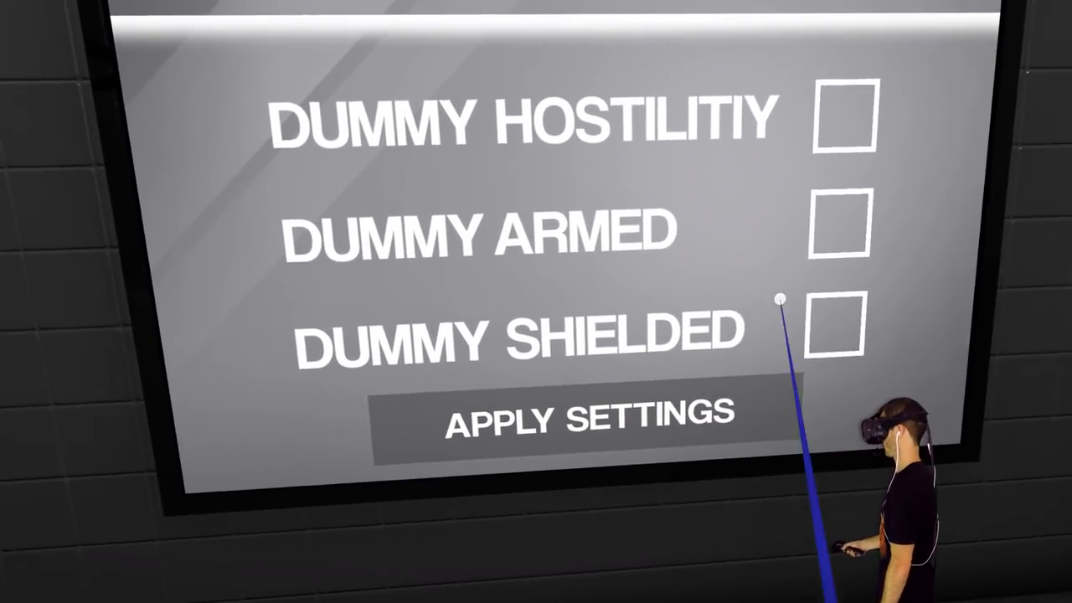
pyautogui.click(834, 332)
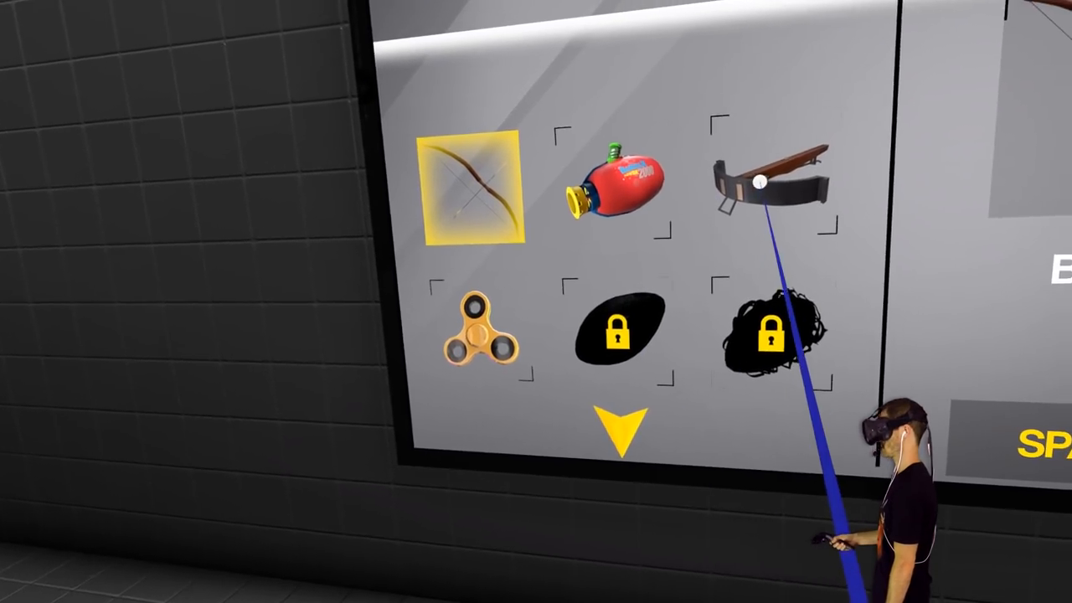
# Select the crossbow in the weapon spawn catalogue
pyautogui.click(757, 176)
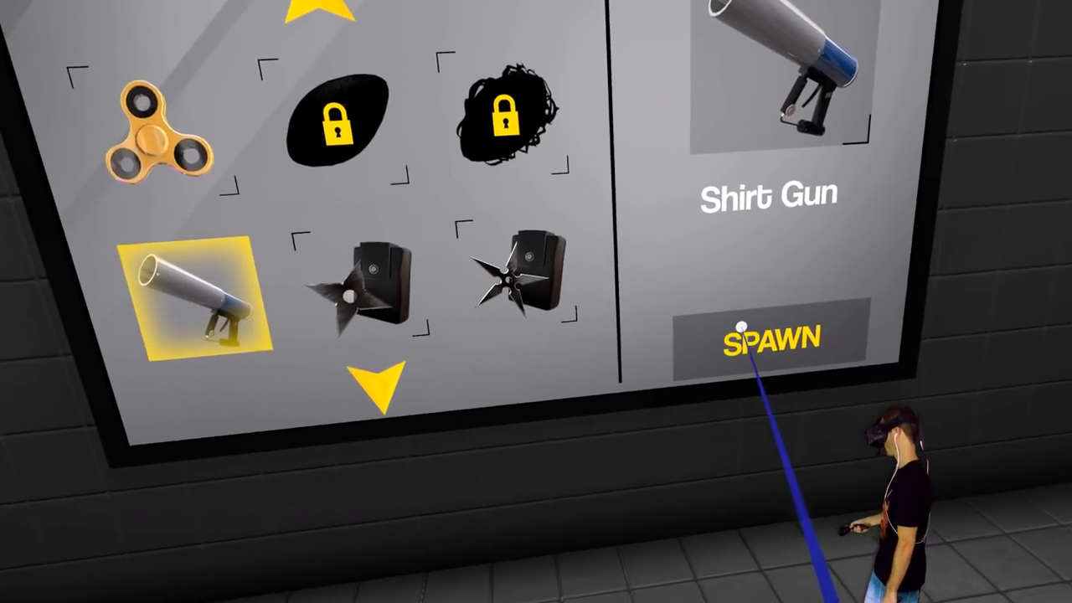
# Spawn the Shirt Gun into the room
pyautogui.click(764, 341)
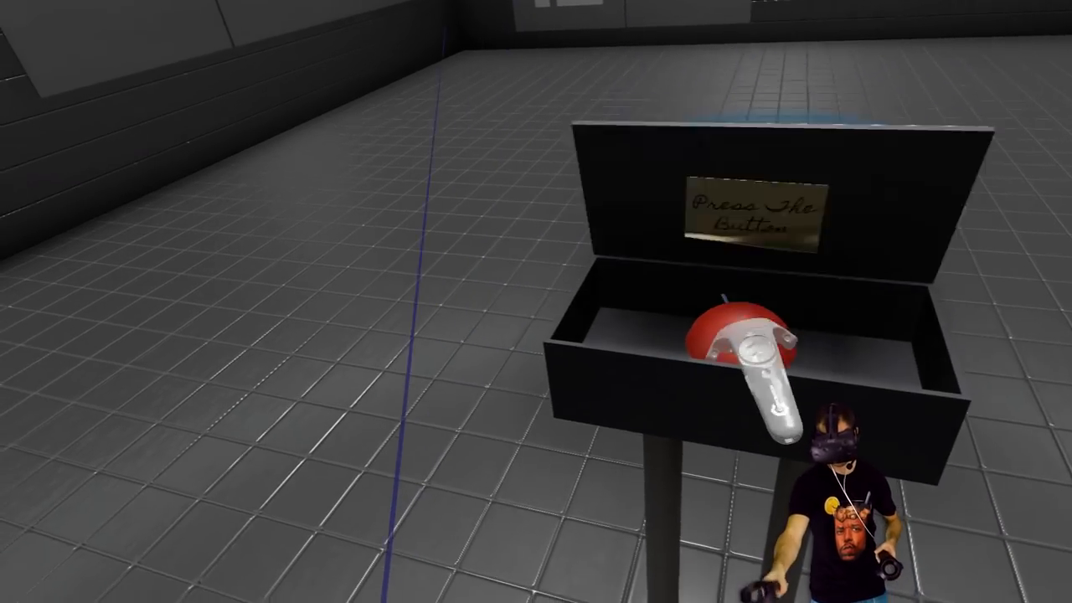
# Hit the red button to begin the 17500-point challenge round in Facility 12
pyautogui.click(734, 335)
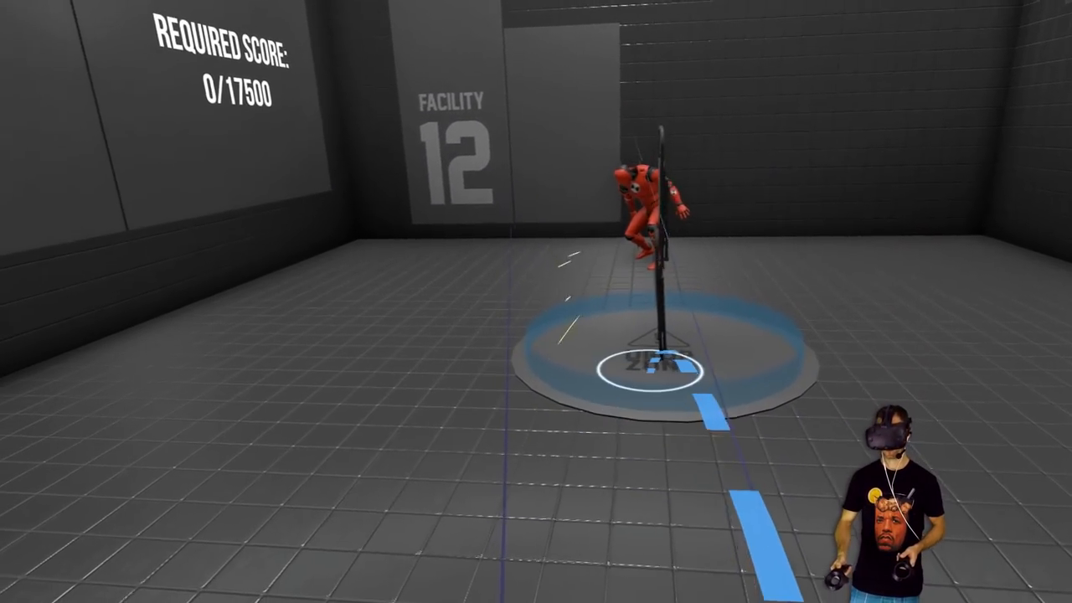